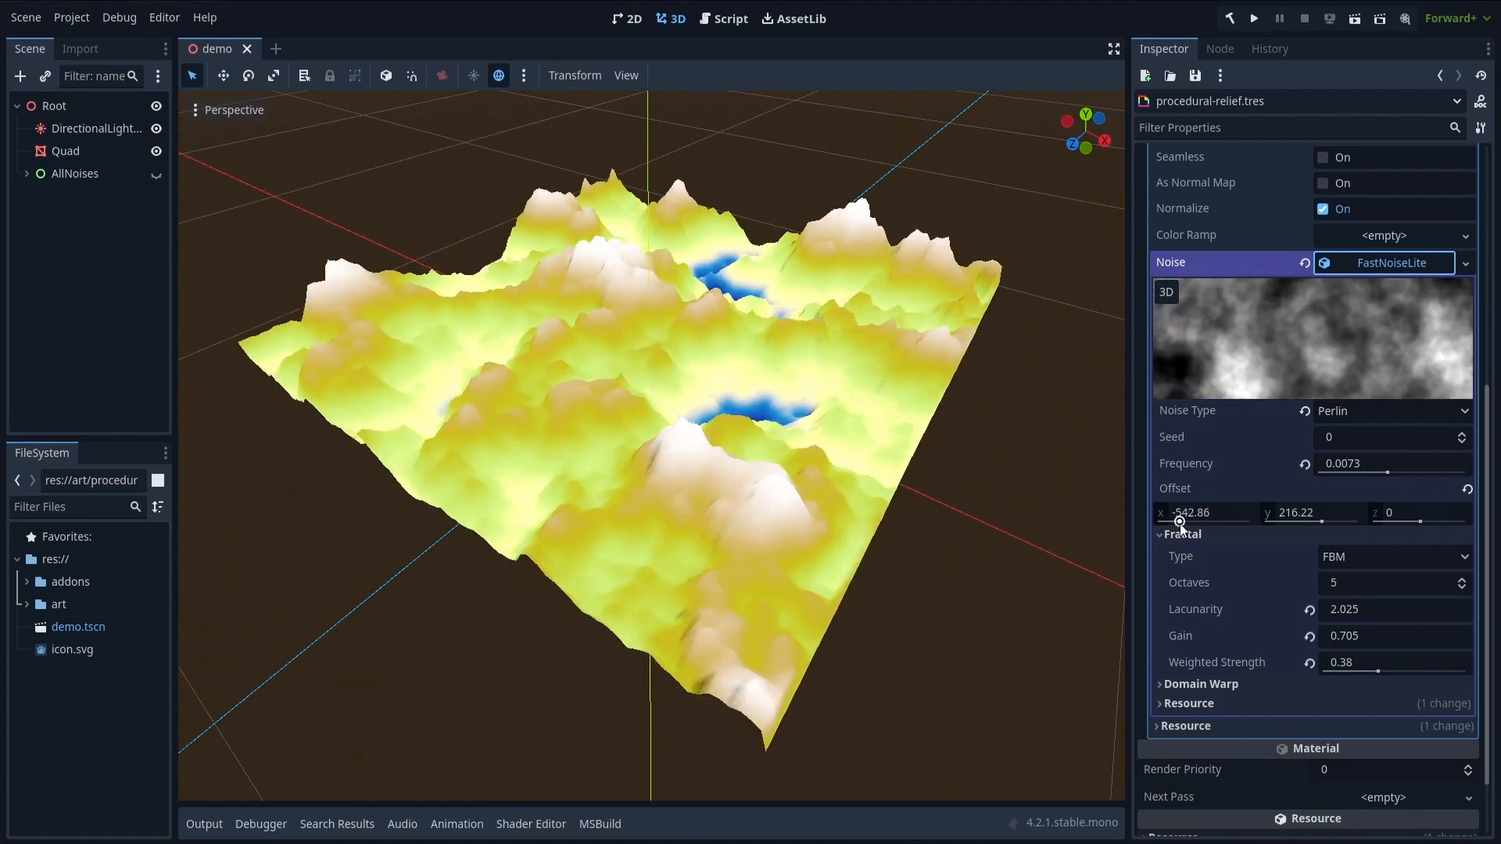
# Switch the terrain noise Fractal Type to Ping-Pong for sharper ridged peaks
pyautogui.click(1392, 556)
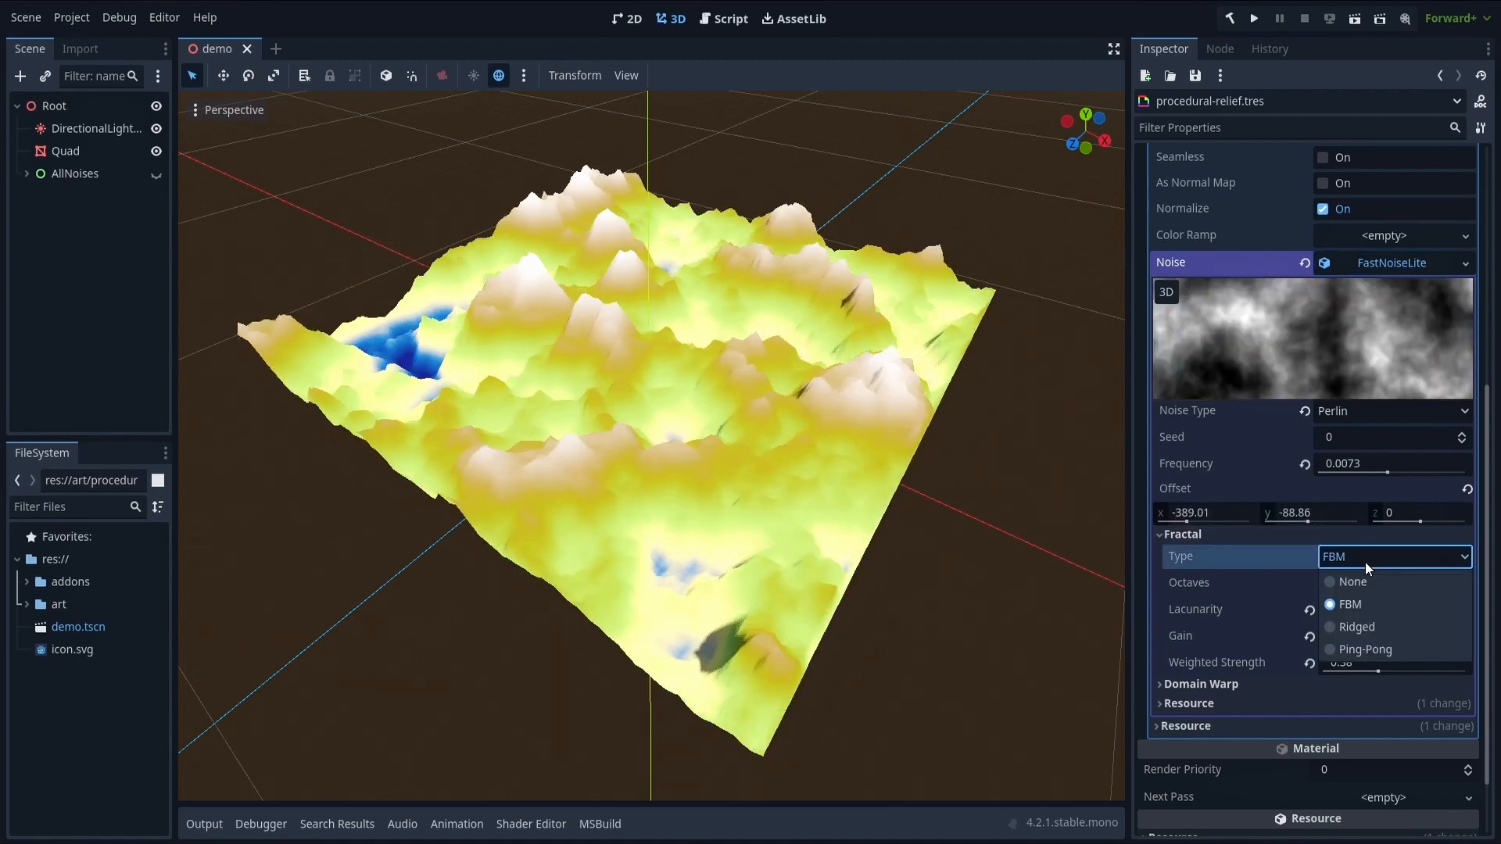
pyautogui.click(1364, 649)
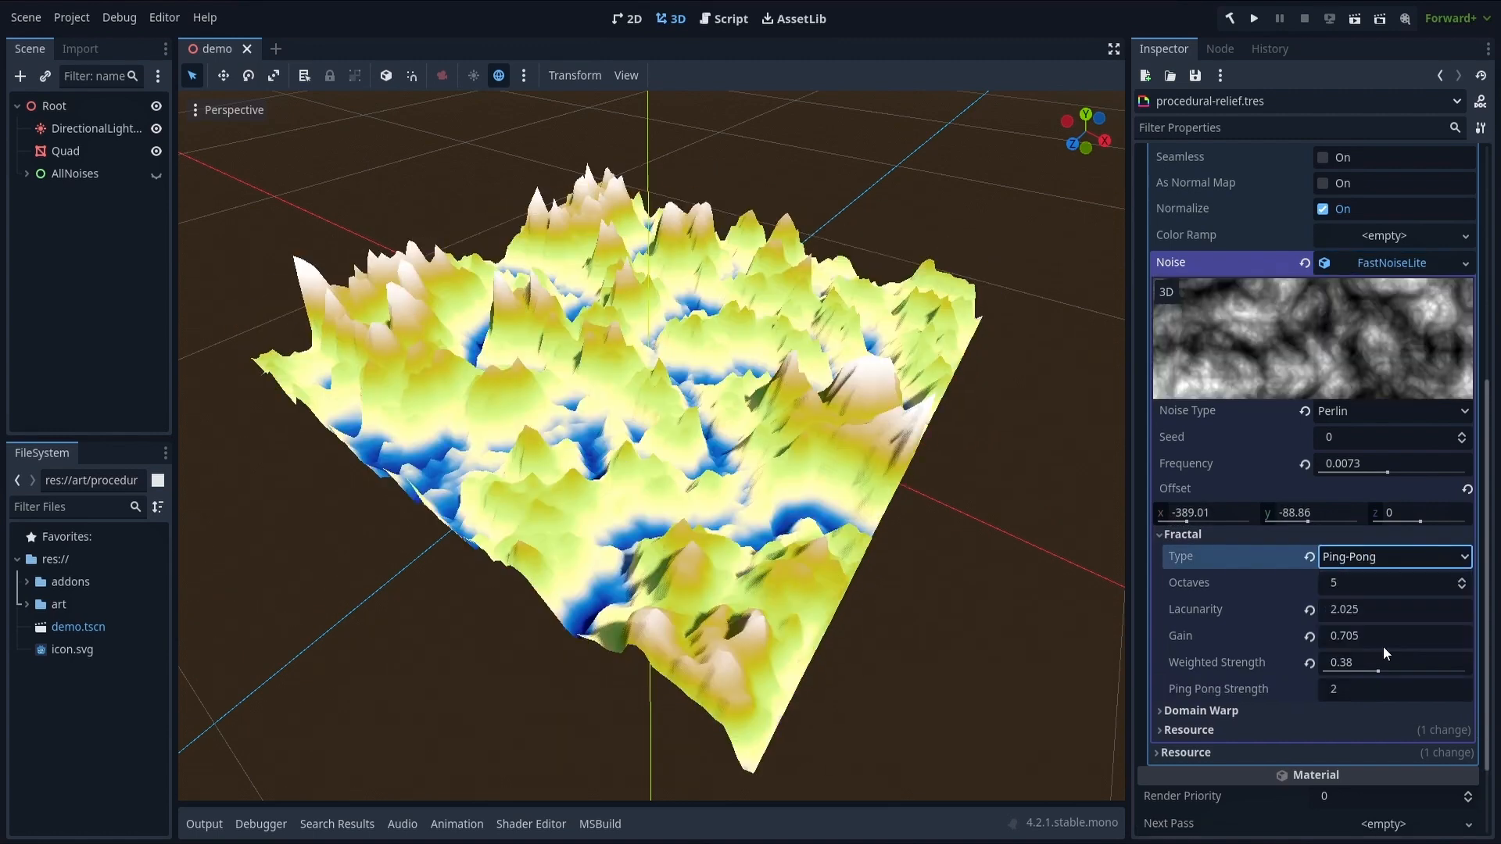